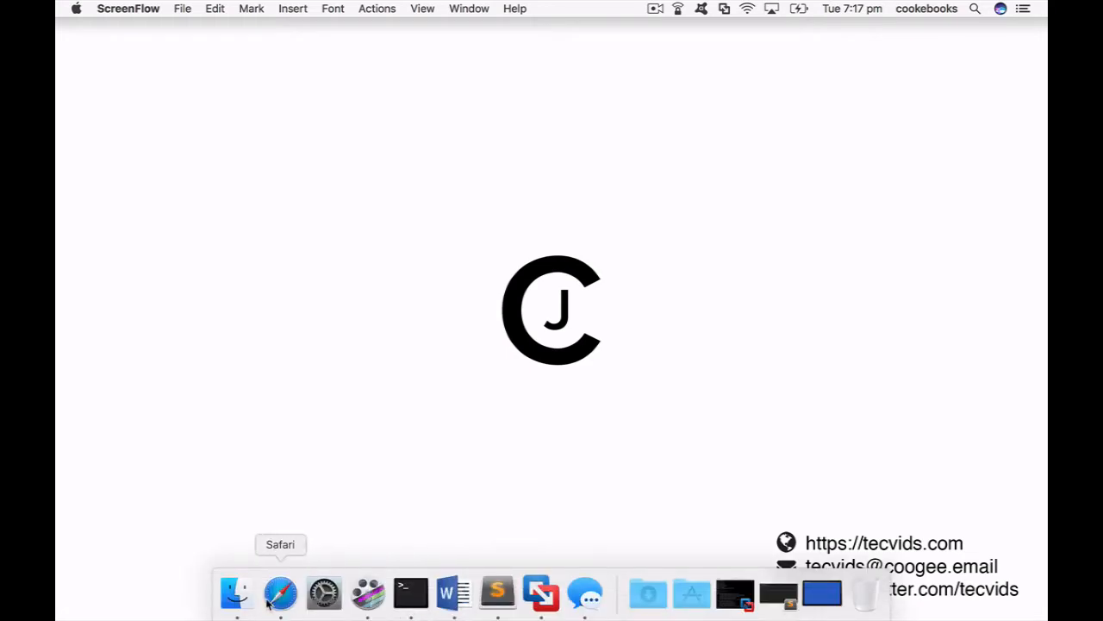
click(279, 593)
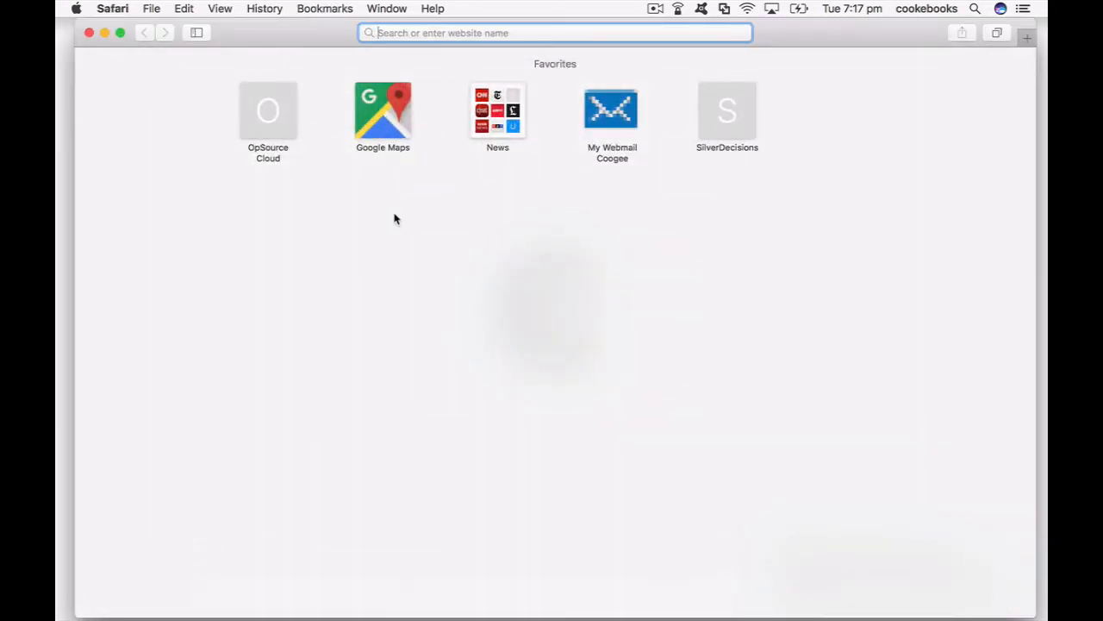
text(https://www.xquartz.org)
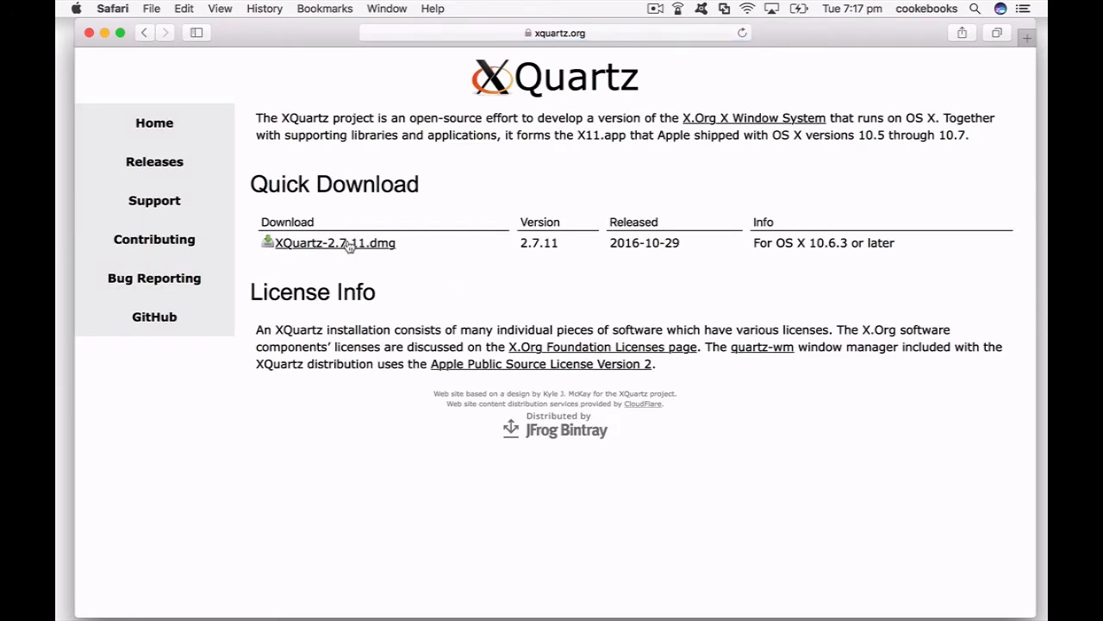
click(335, 241)
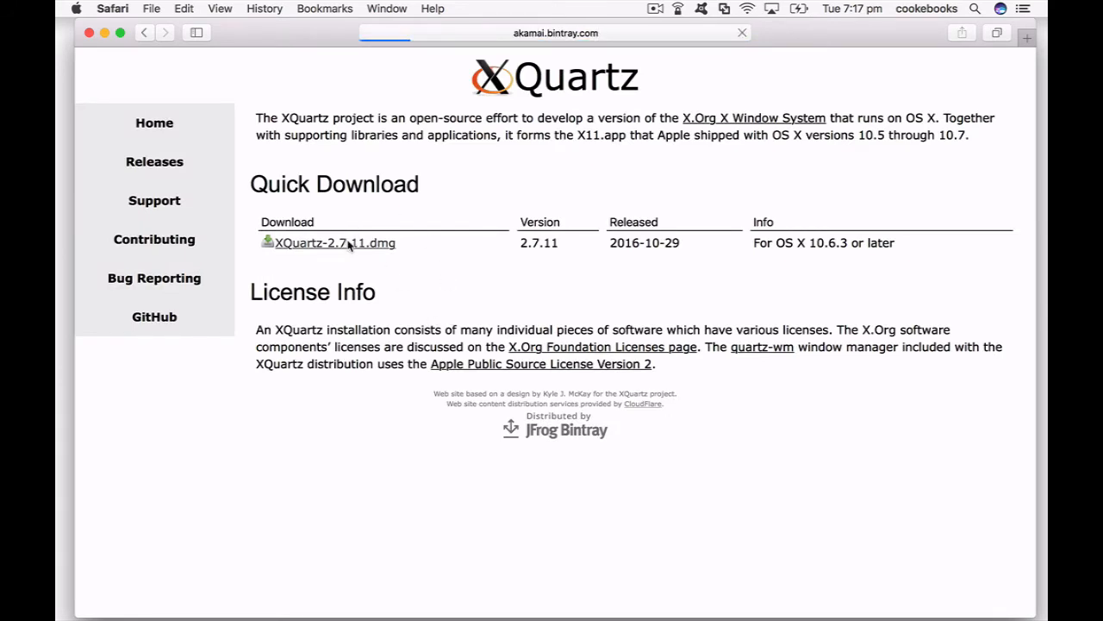
click(334, 241)
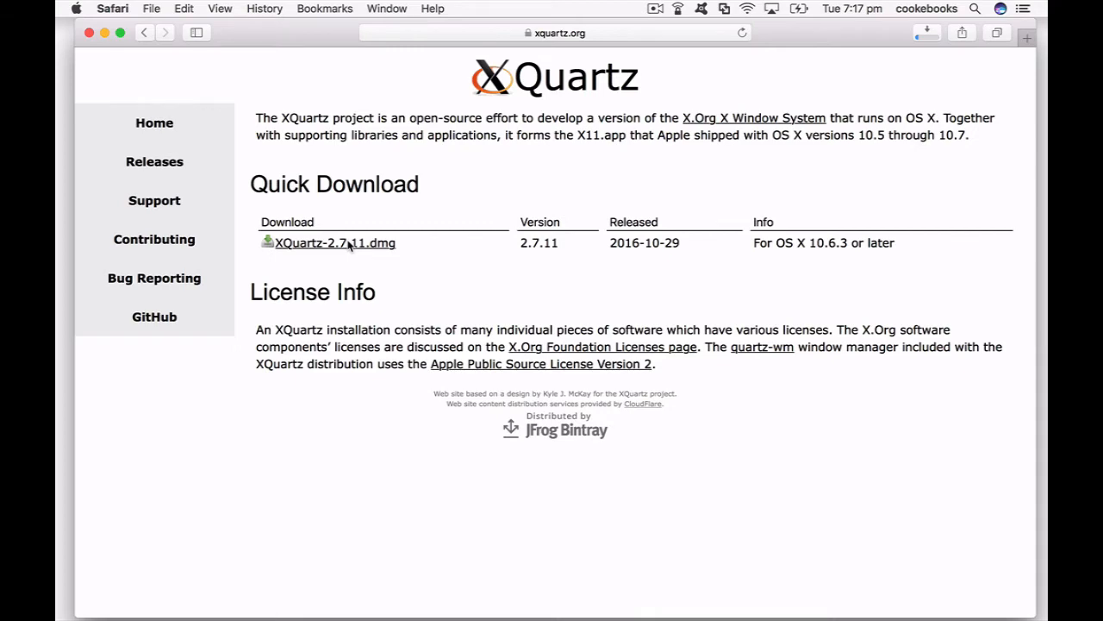
click(335, 242)
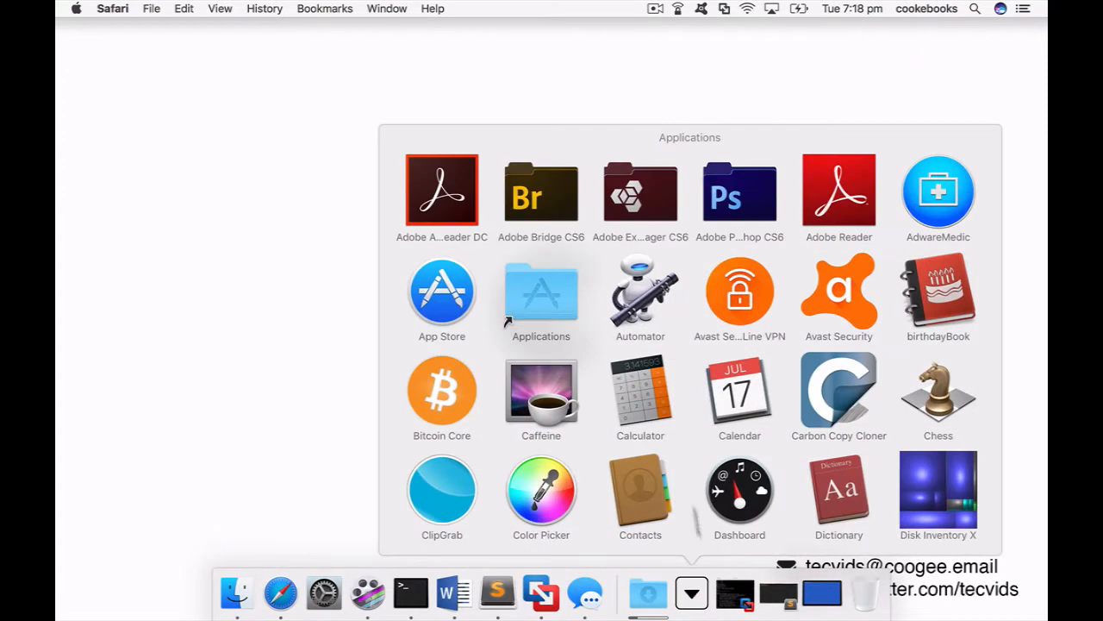
Scroll to XQuartz in Applications, launch it, and switch to the Mac's own Terminal session
scroll(down, 3)
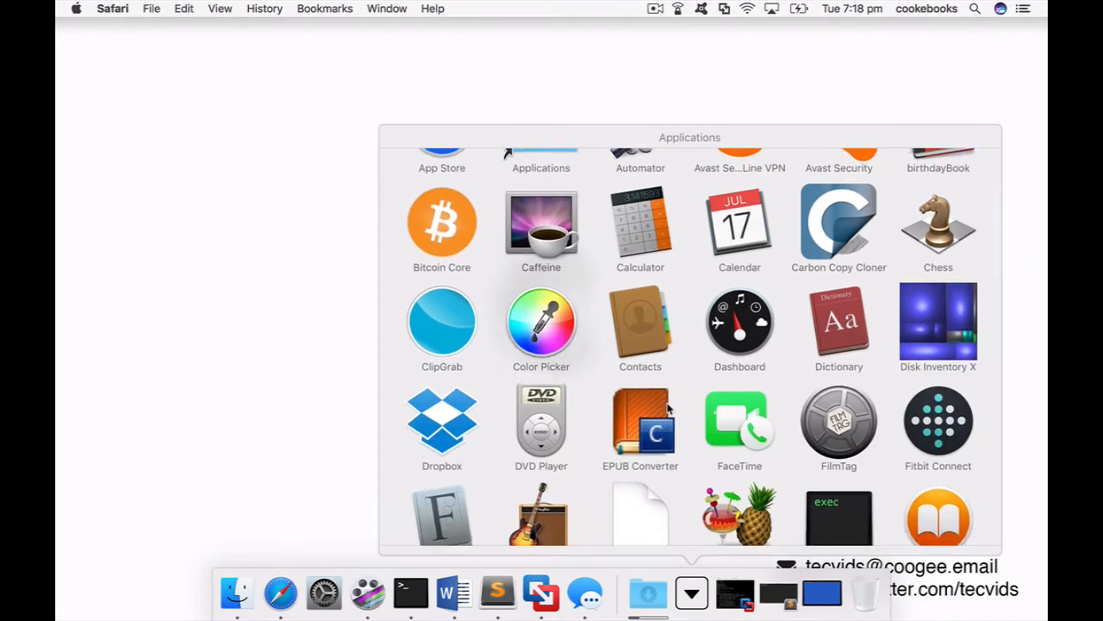
scroll(down, 3)
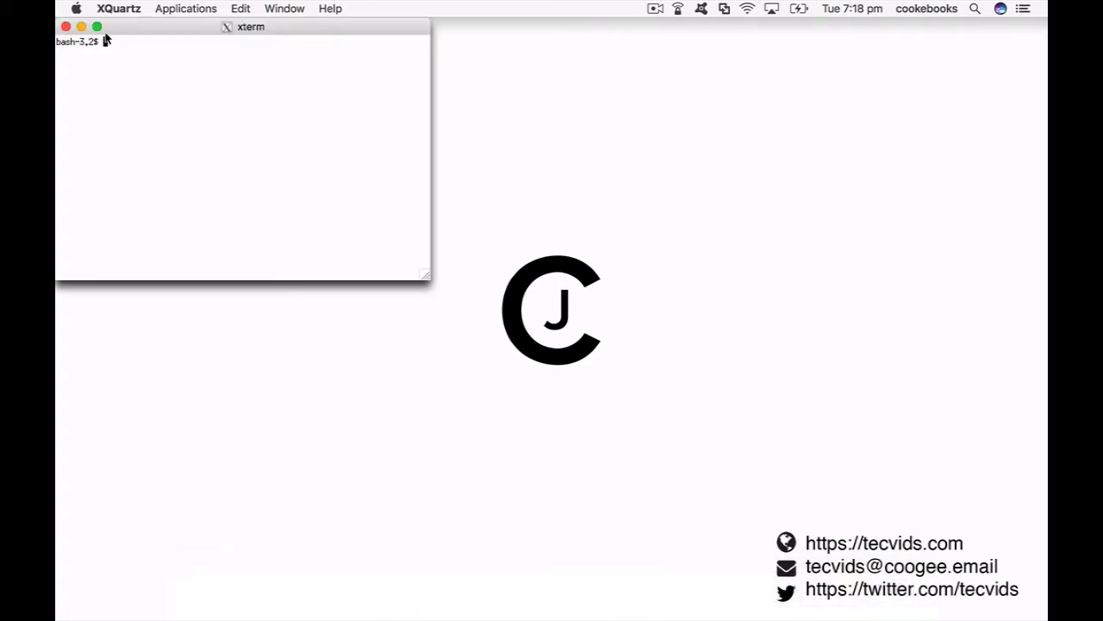
click(66, 27)
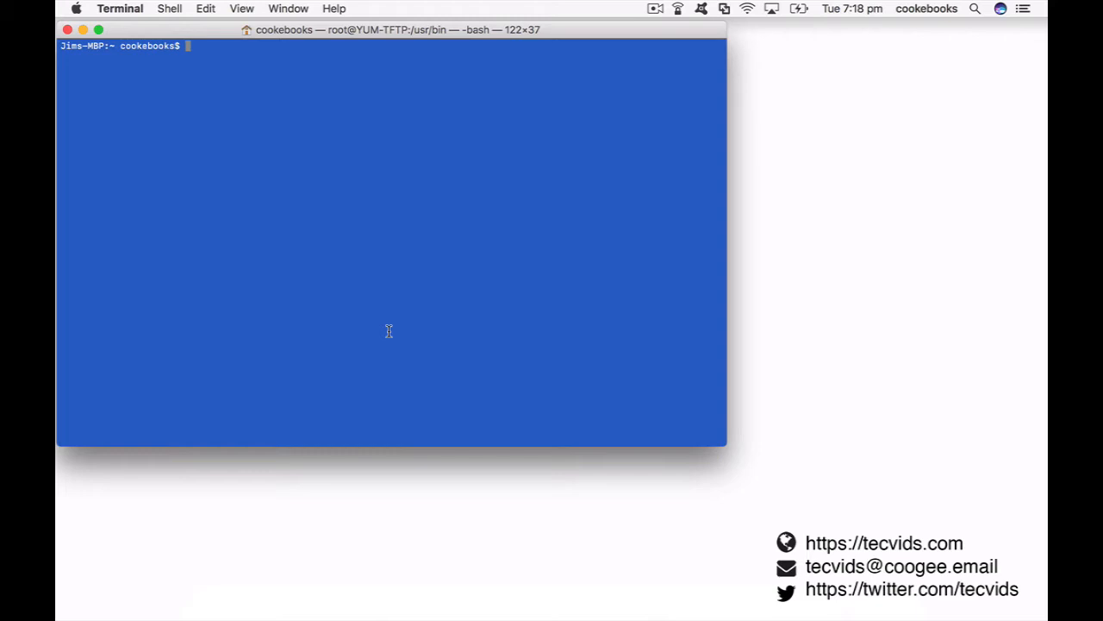
text(clear)
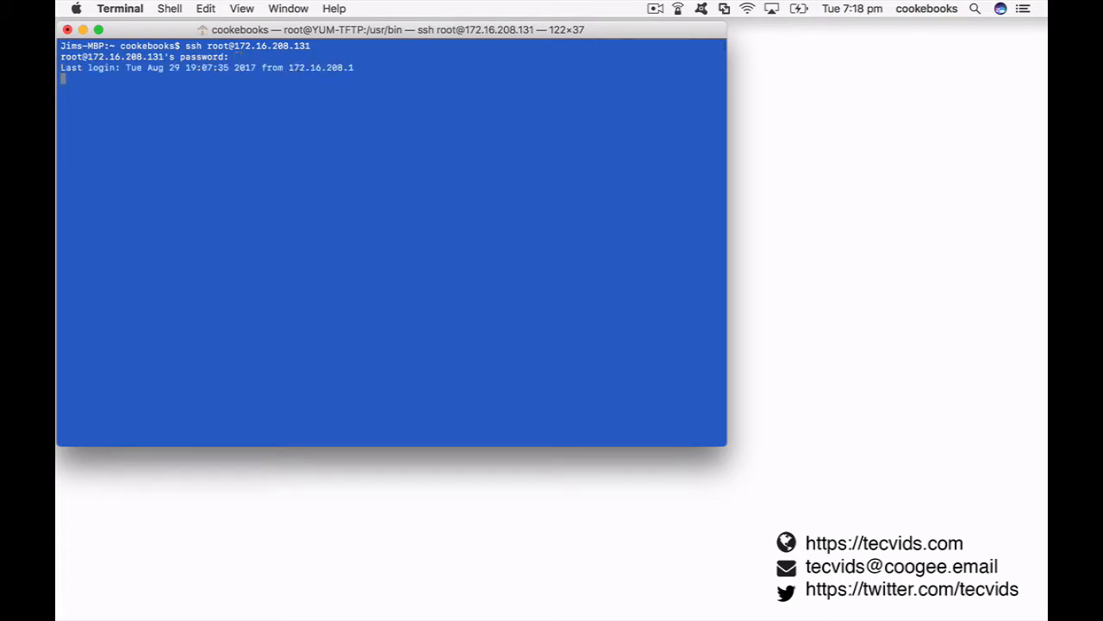
key(Return)
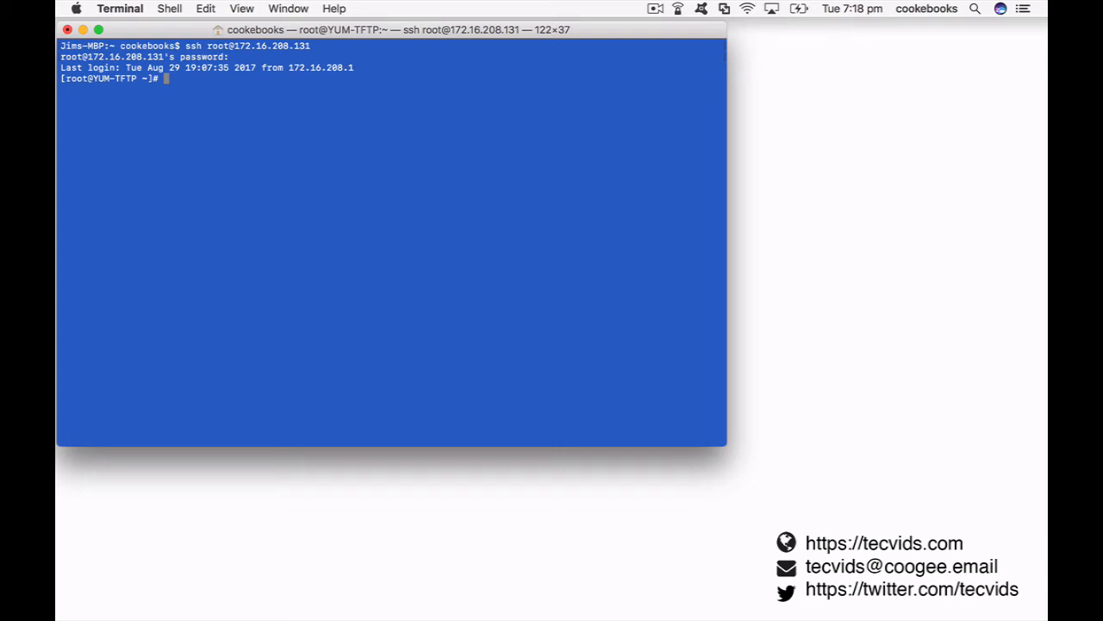
Install xorg-x11-xauth with yum -y on the VM, then exit back to the local prompt
text(yu)
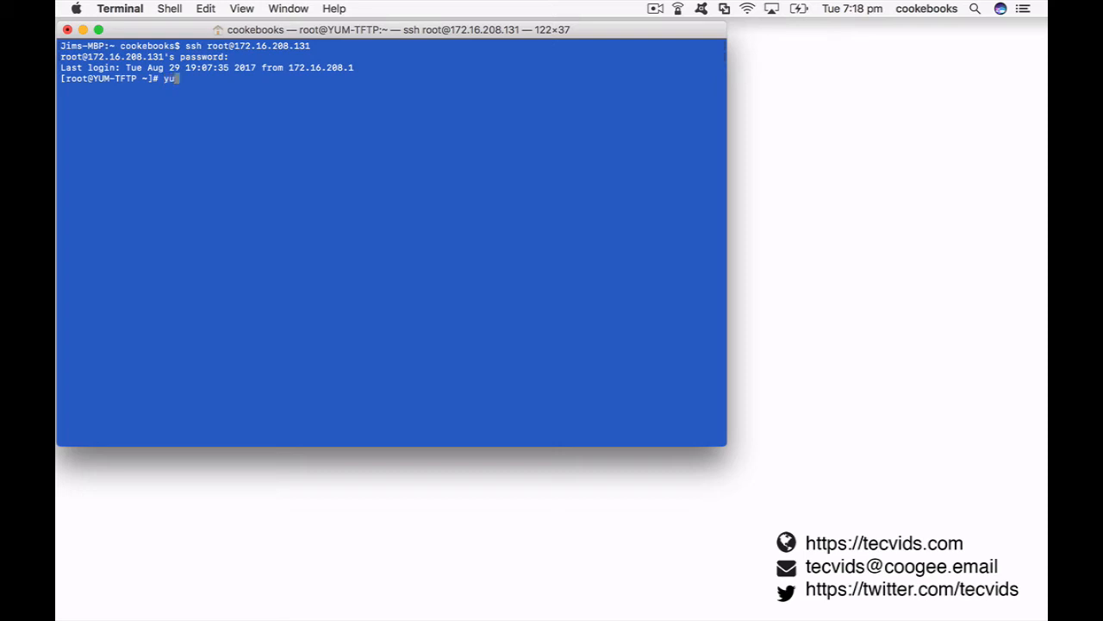
text(m)
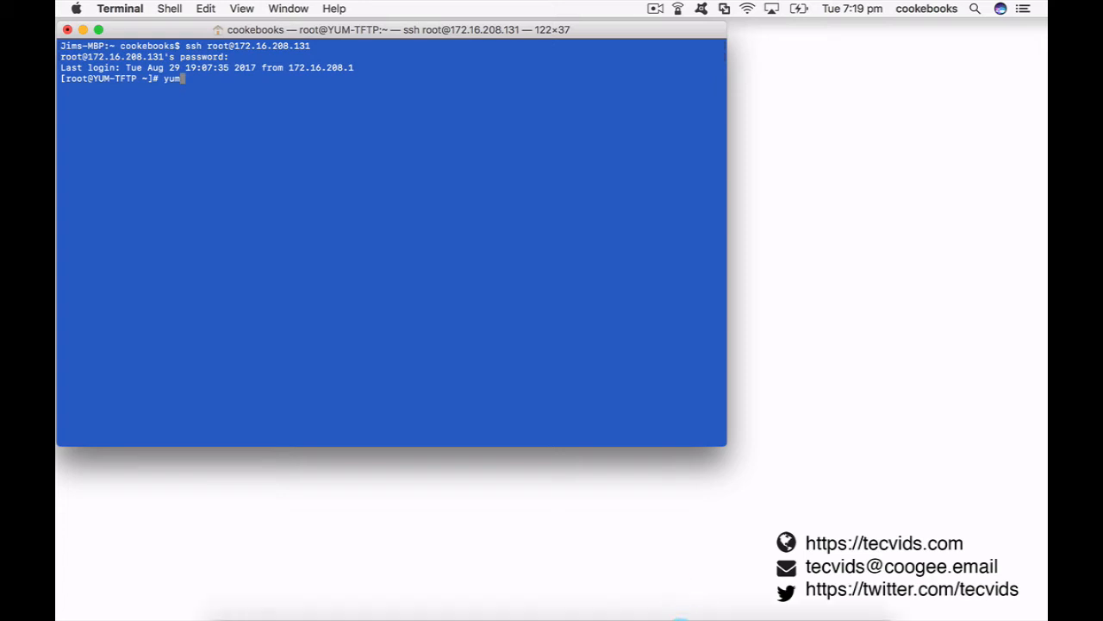
text(-)
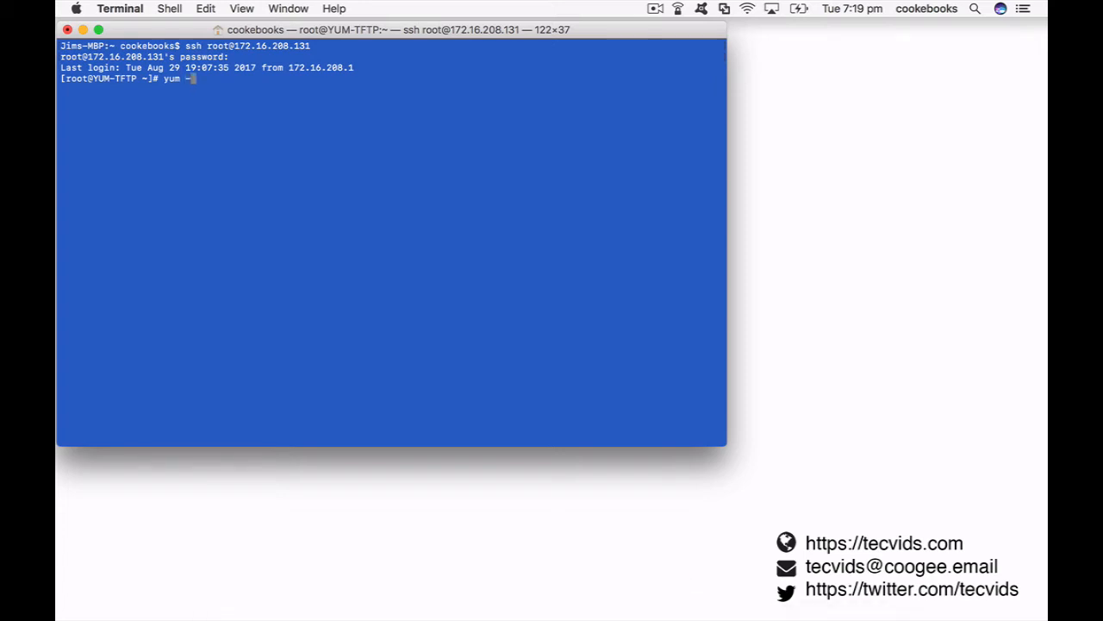
text(y)
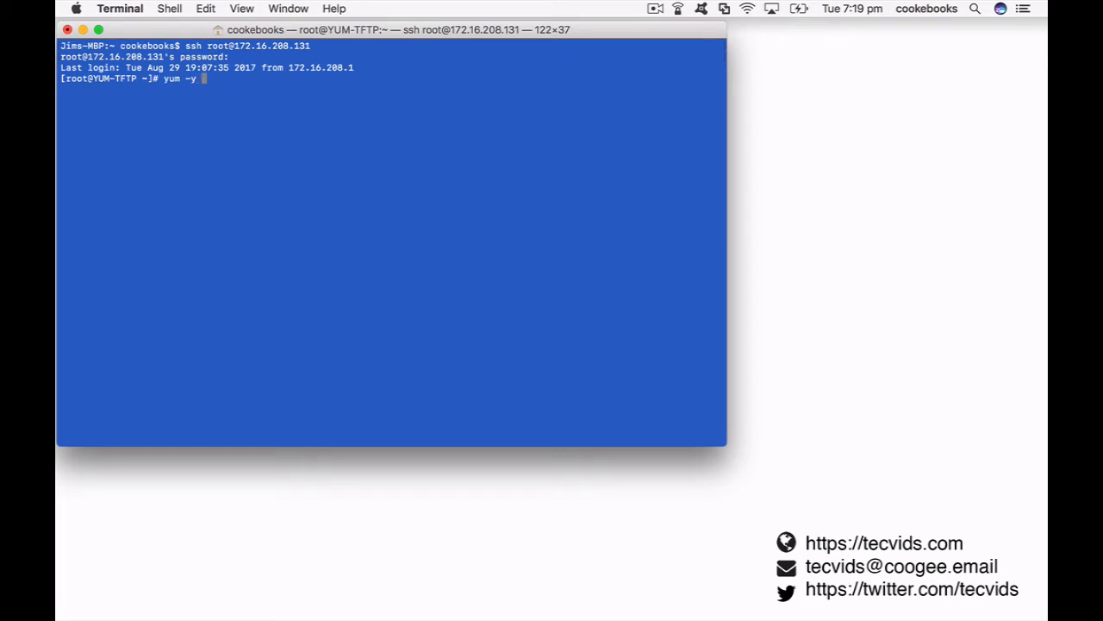
text(install x)
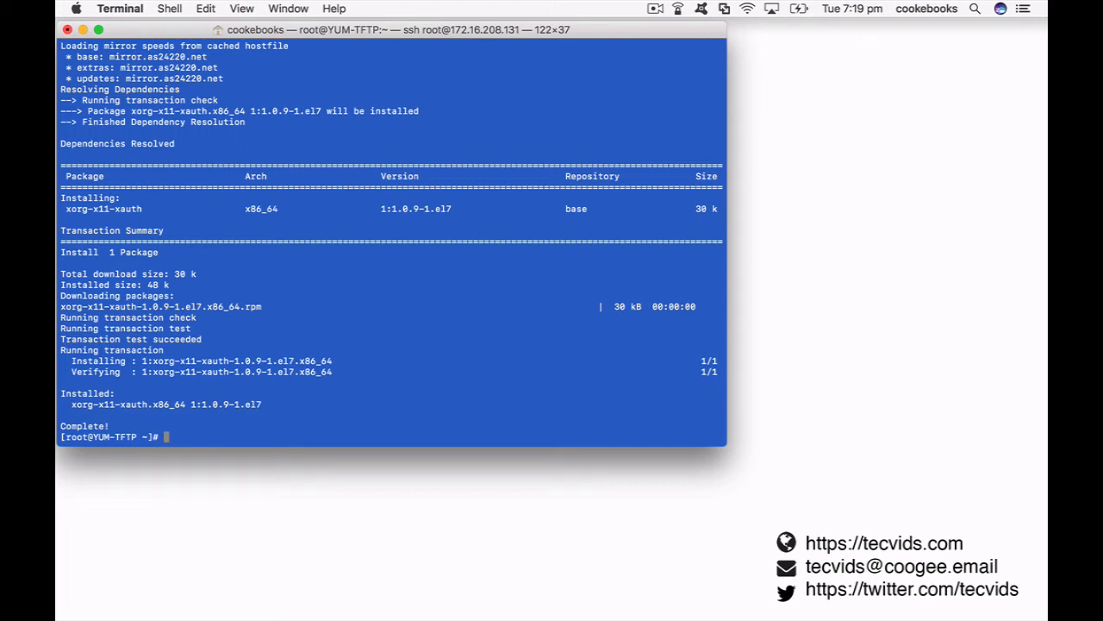
text(exit)
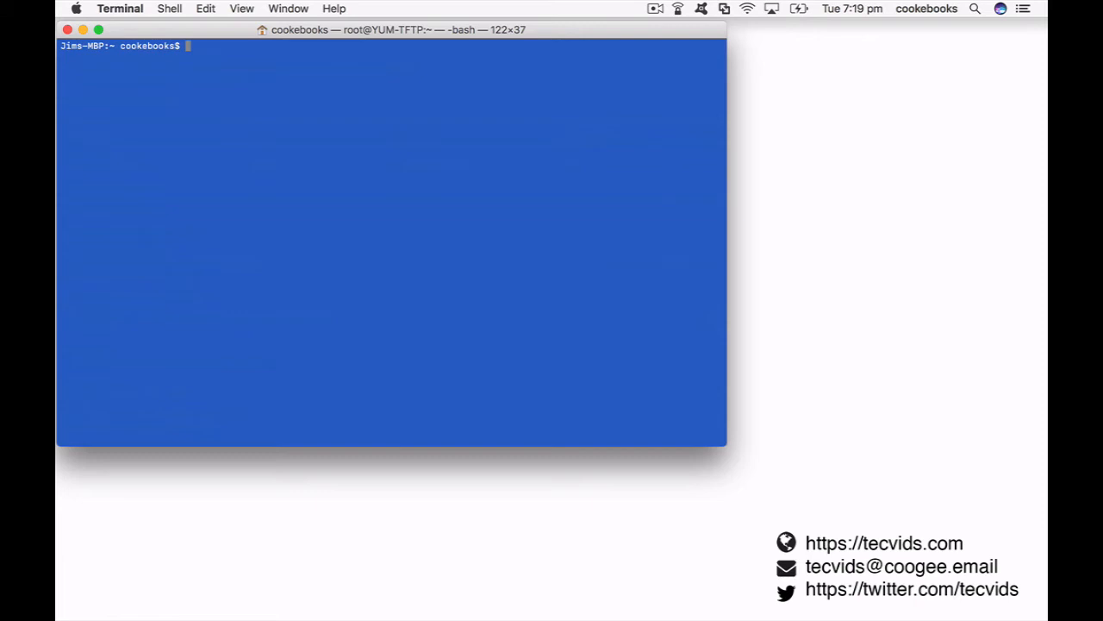
text(clear)
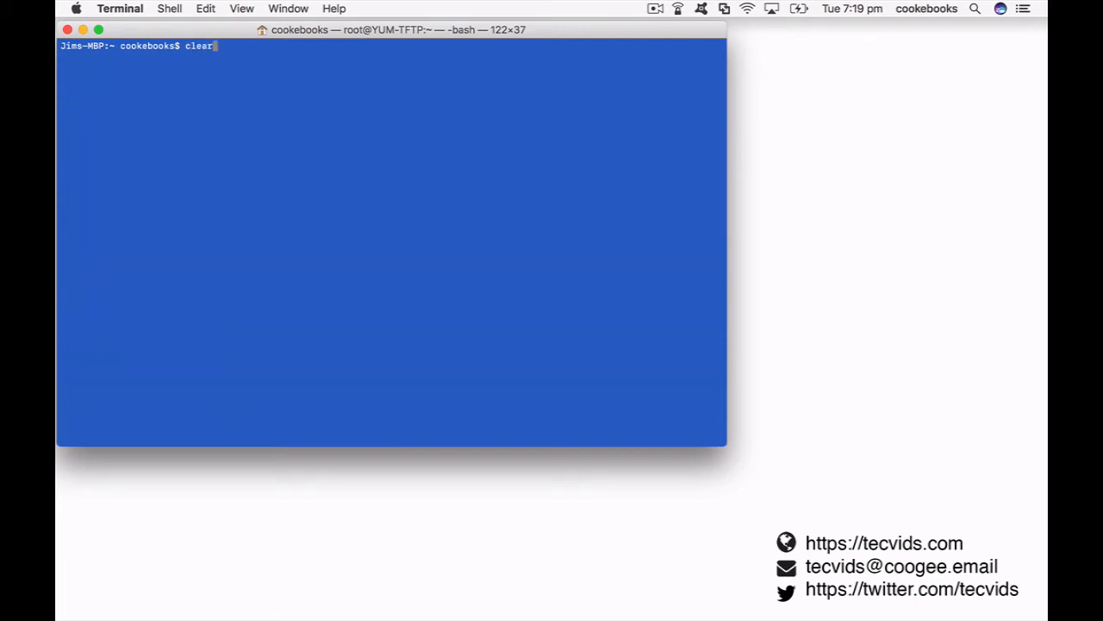
text(ssh root@172.16.208.131)
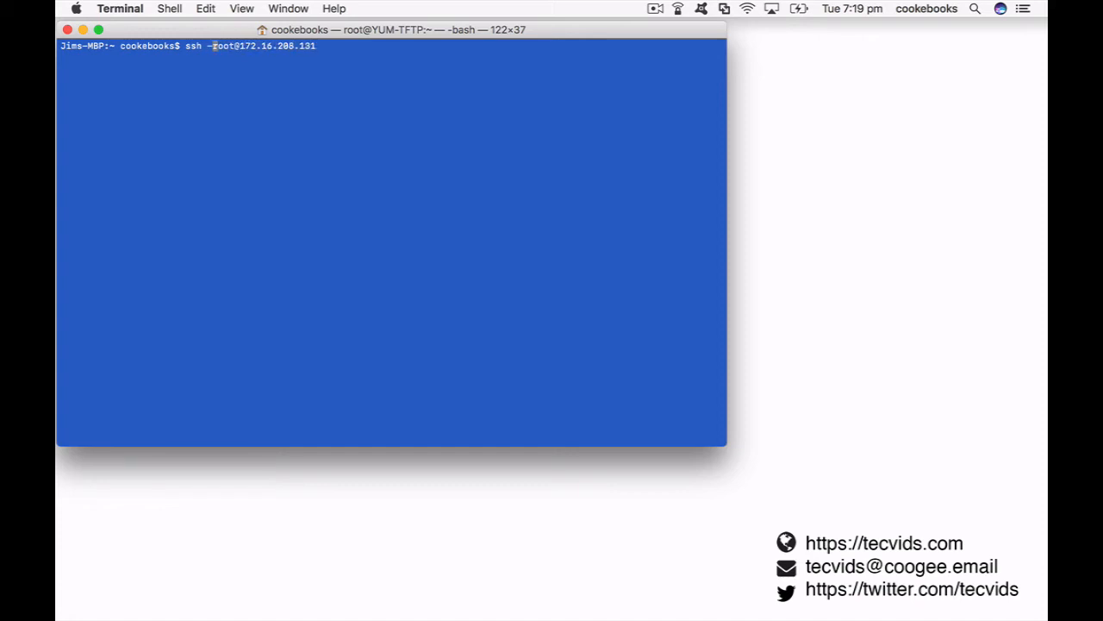
text(-Y)
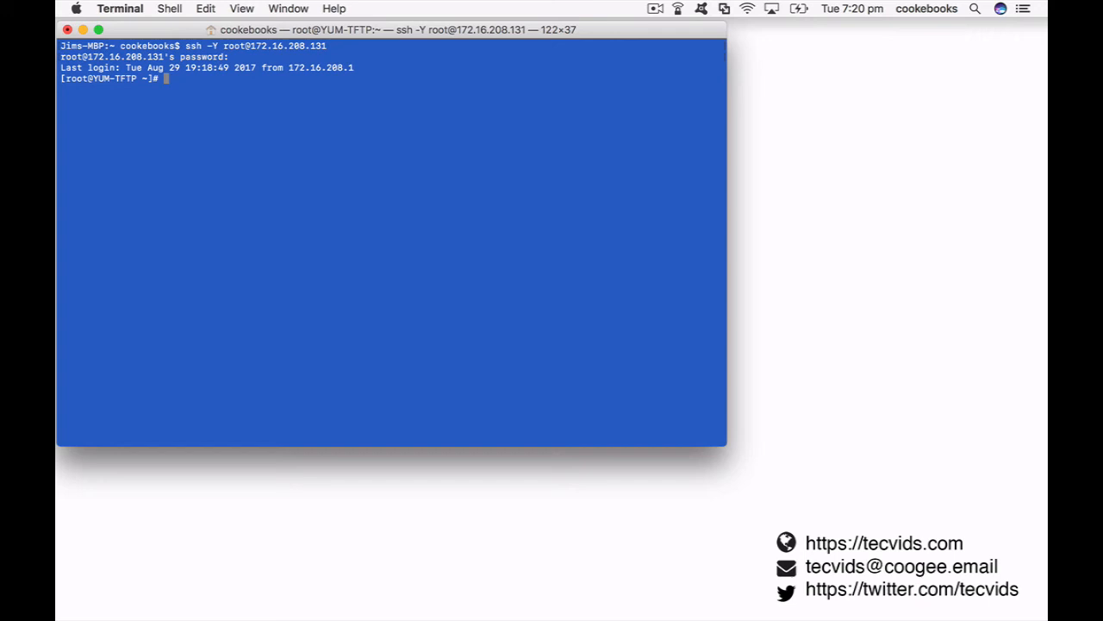
mouse_move(627, 593)
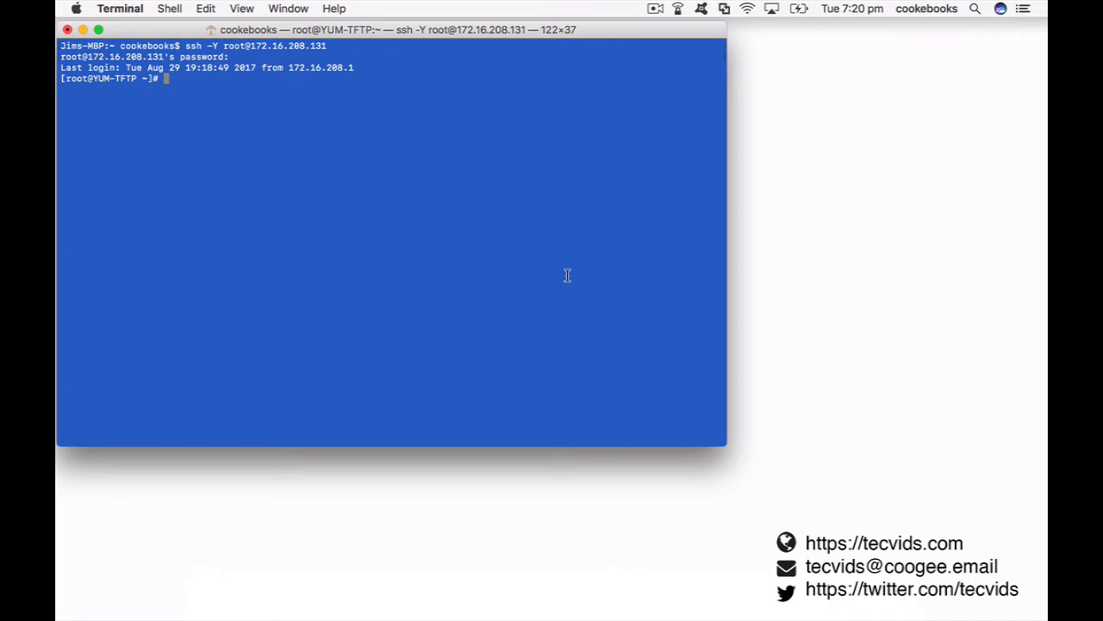
Run xclock on the remote VM so its window appears through XQuartz
text(x)
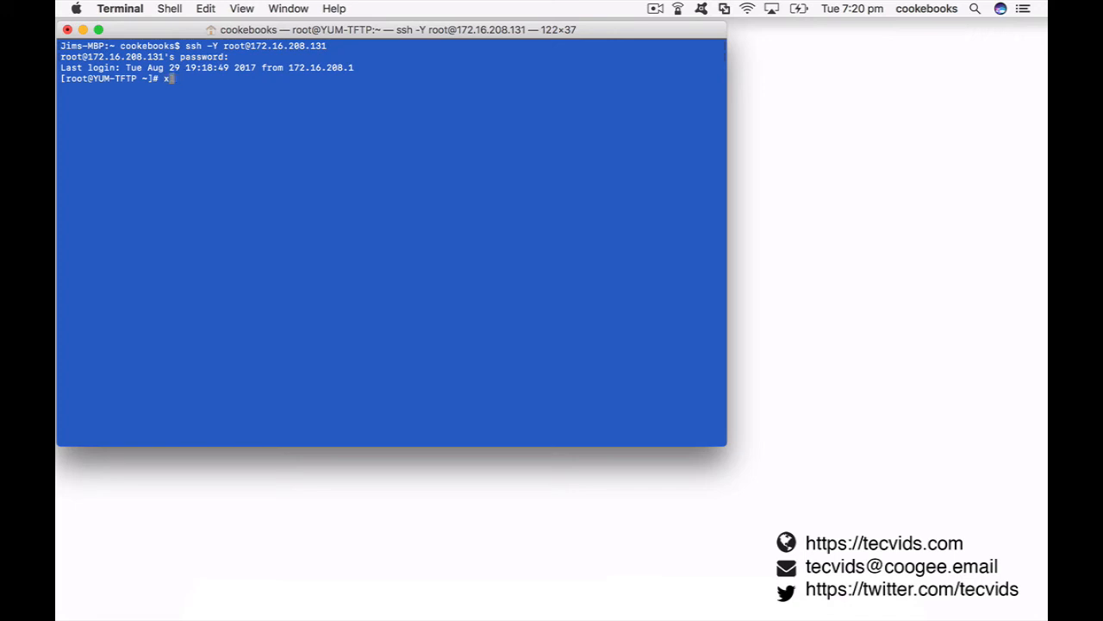
text(clo)
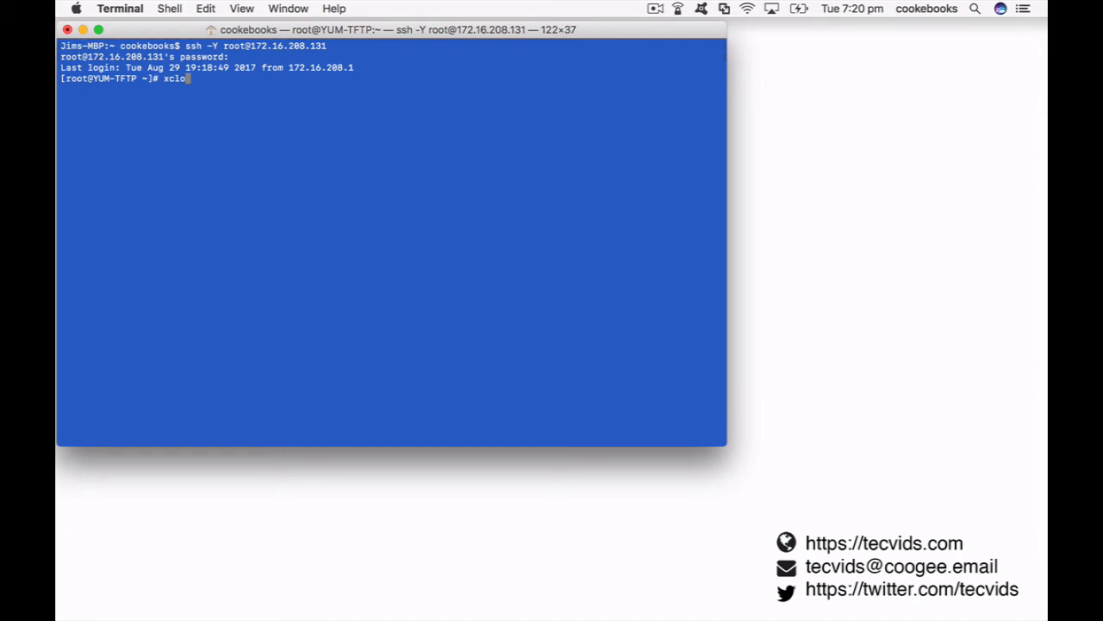
text(k)
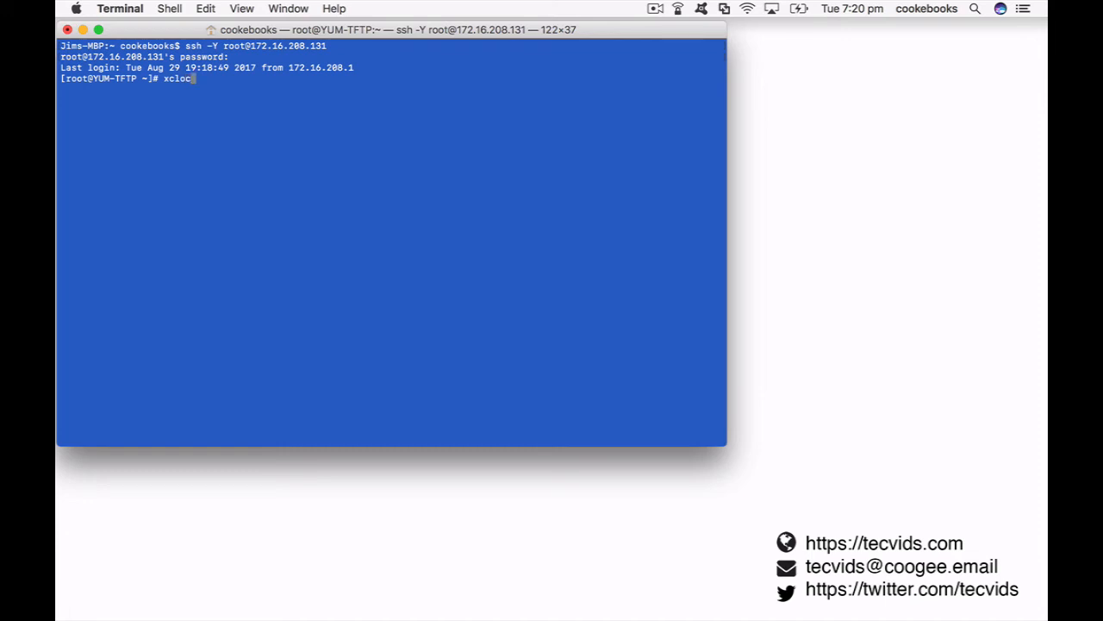
text(k)
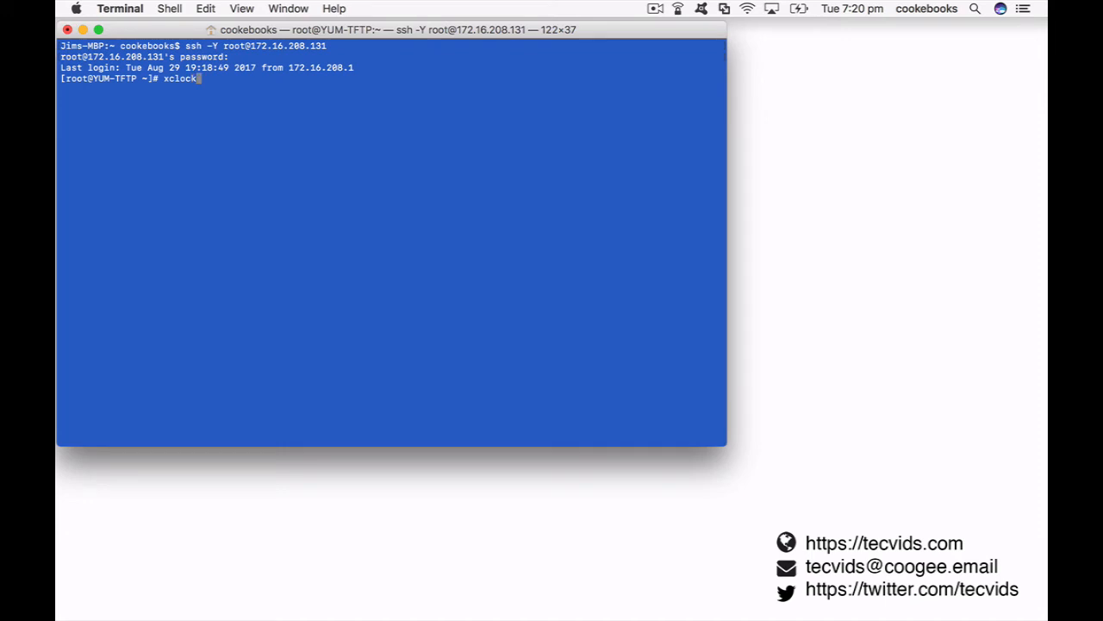
key(Return)
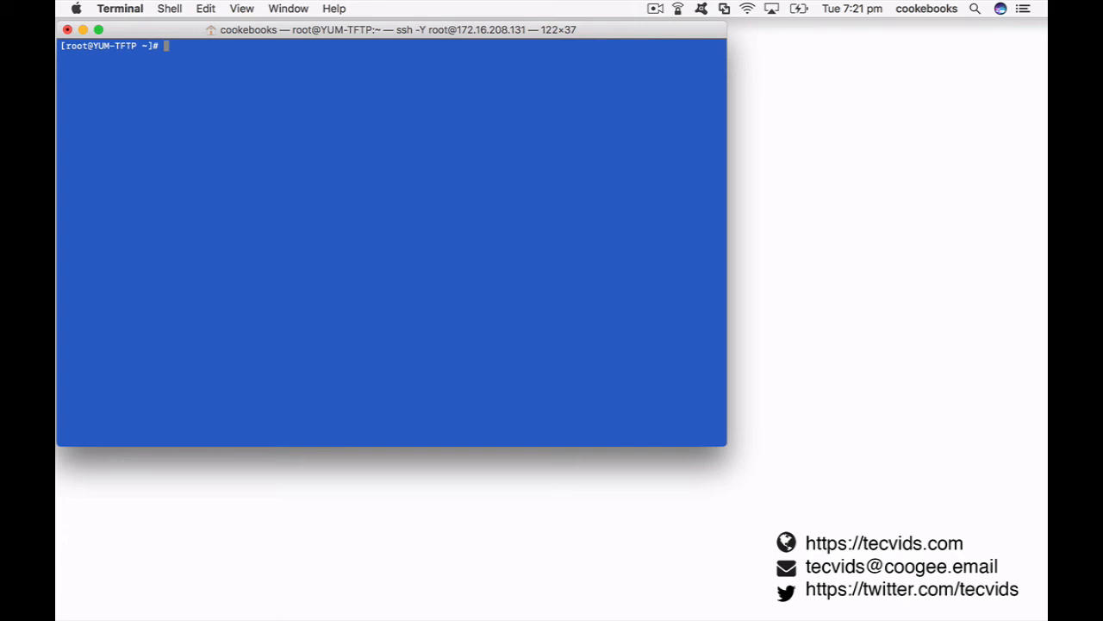
Run jconsole on the remote VM to bring up the Java Monitoring & Management Console
text(j)
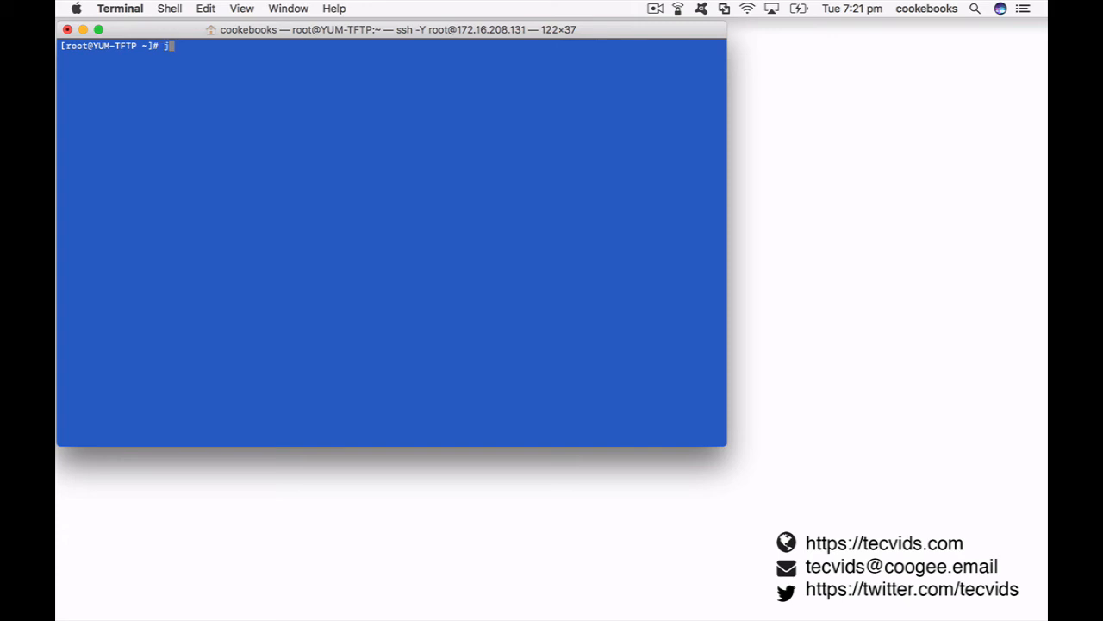
text(console)
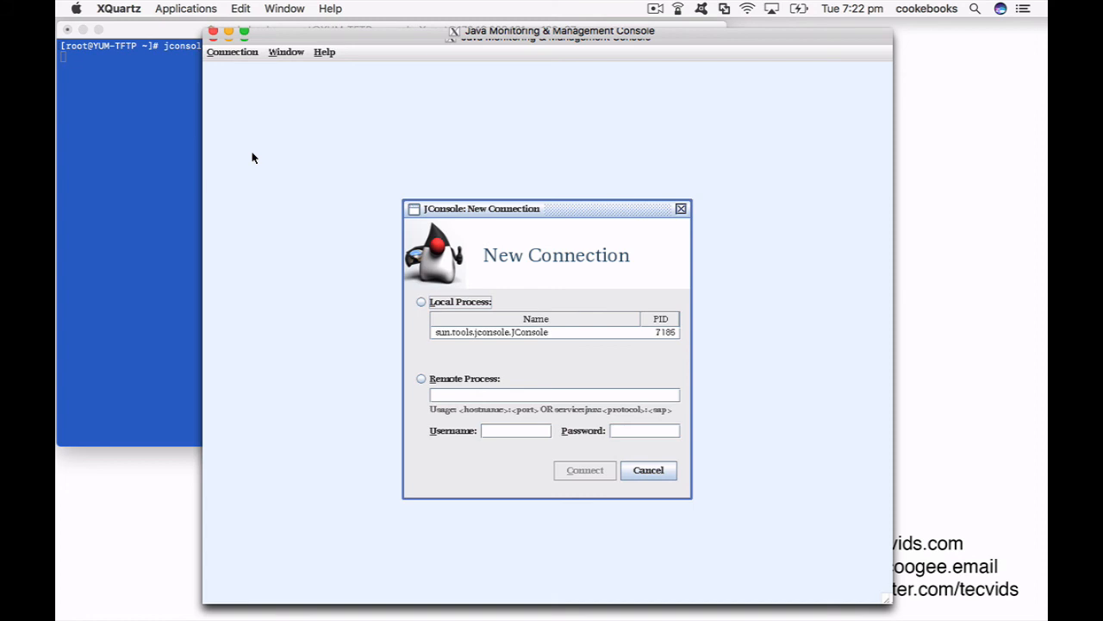
mouse_move(447, 410)
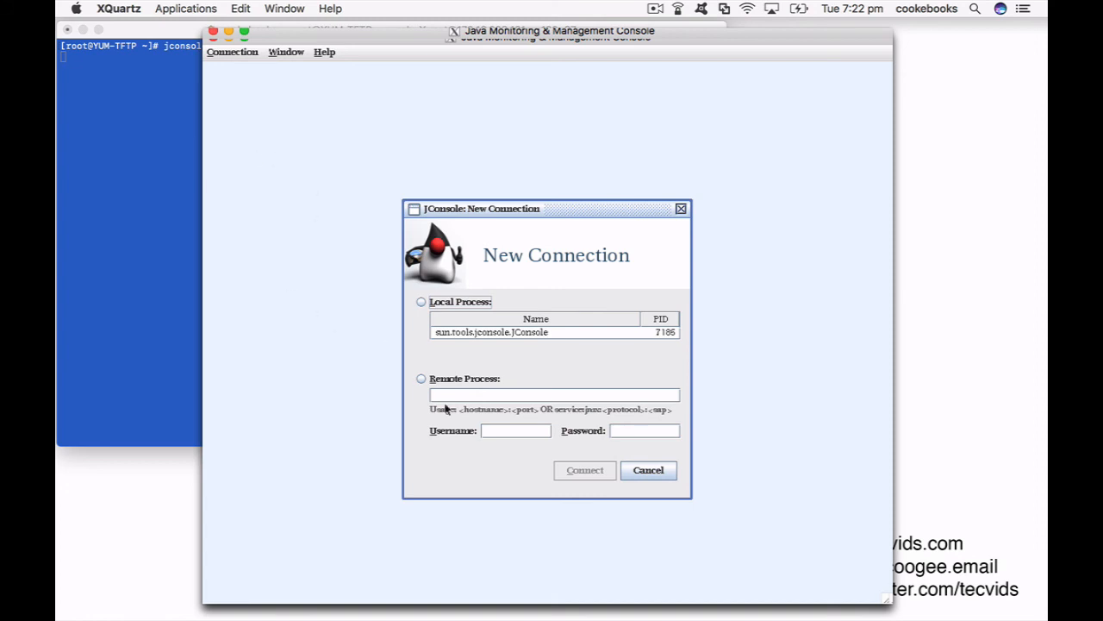
mouse_move(458, 336)
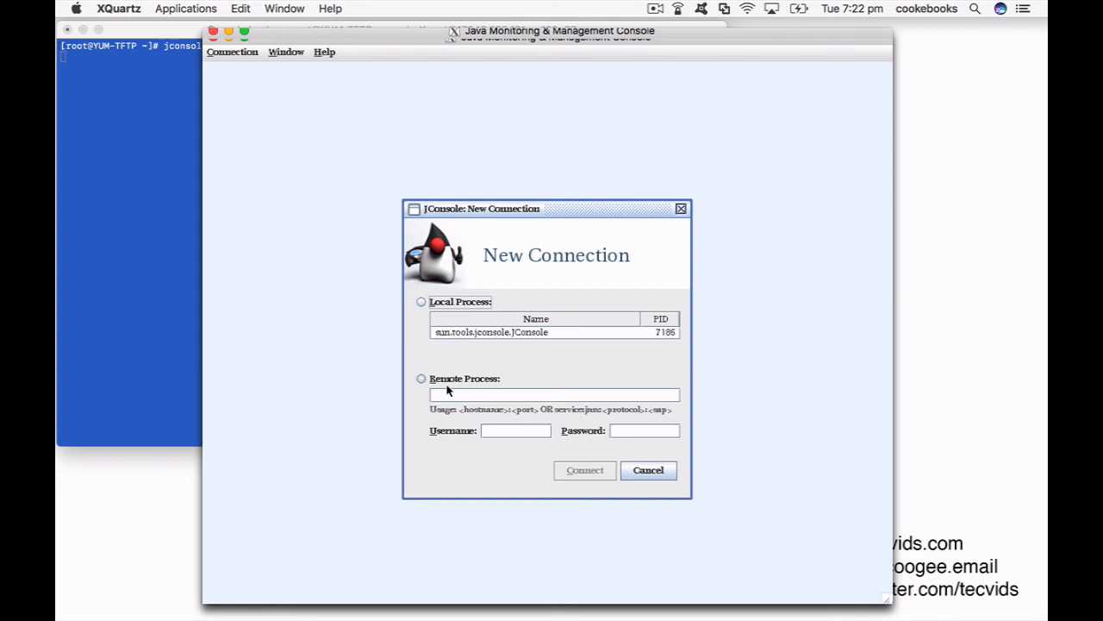
Select Remote Process, enter localhost:, then close JConsole without connecting
click(420, 379)
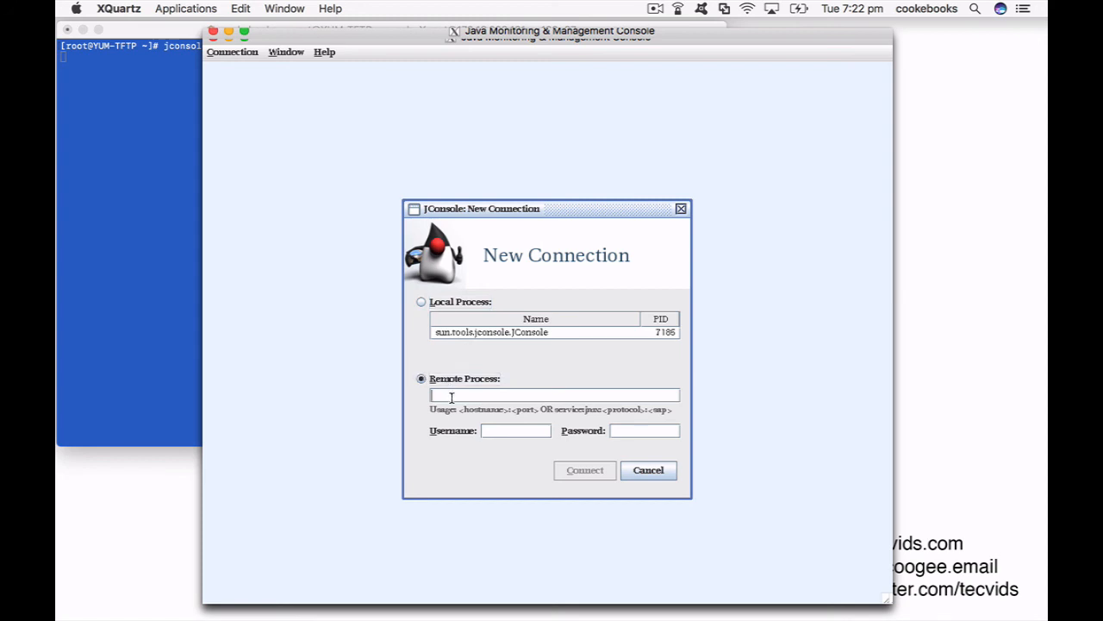
text(localhost)
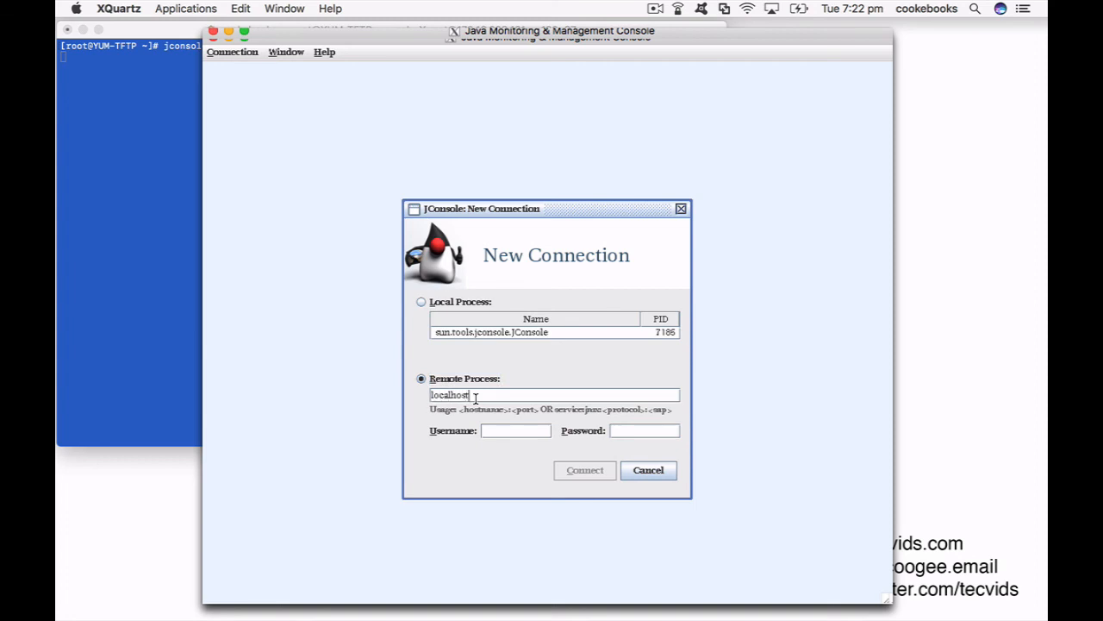
text(:)
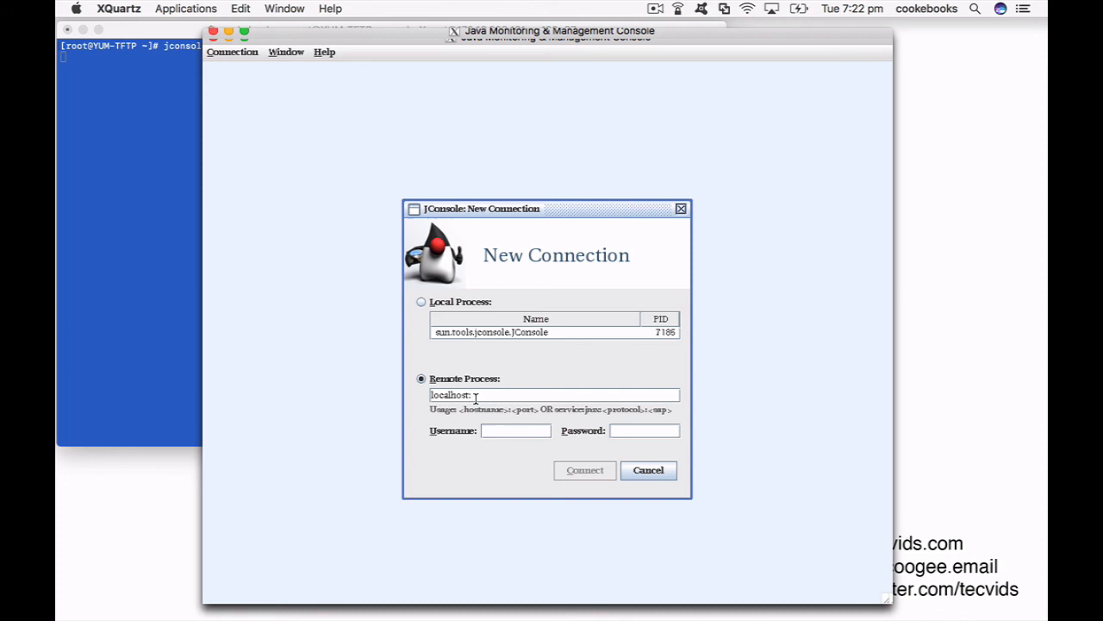
click(648, 469)
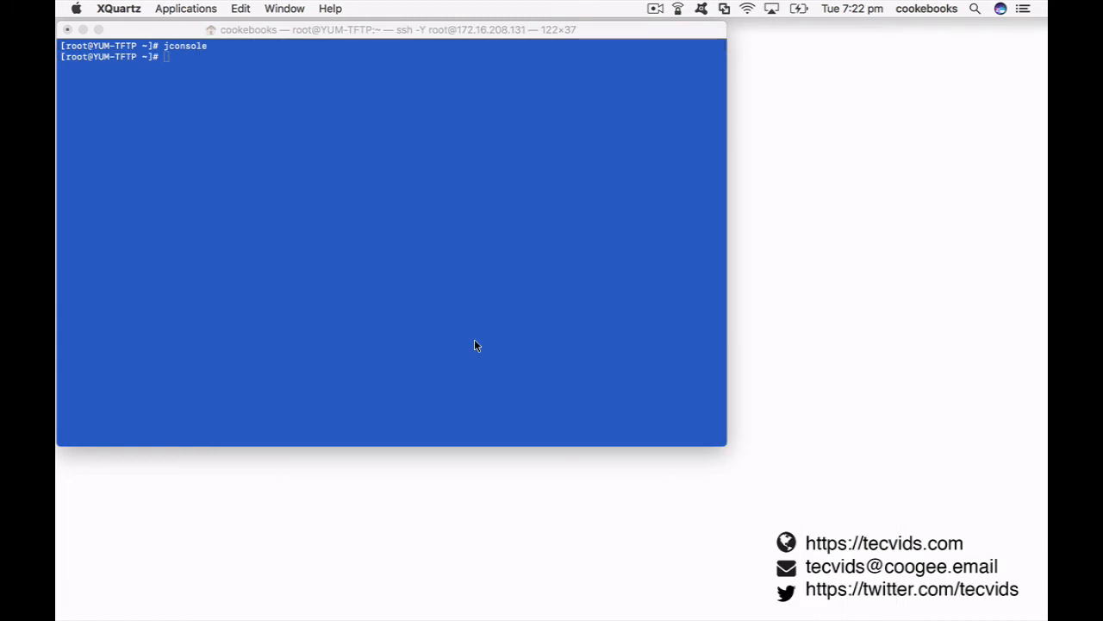
mouse_move(486, 365)
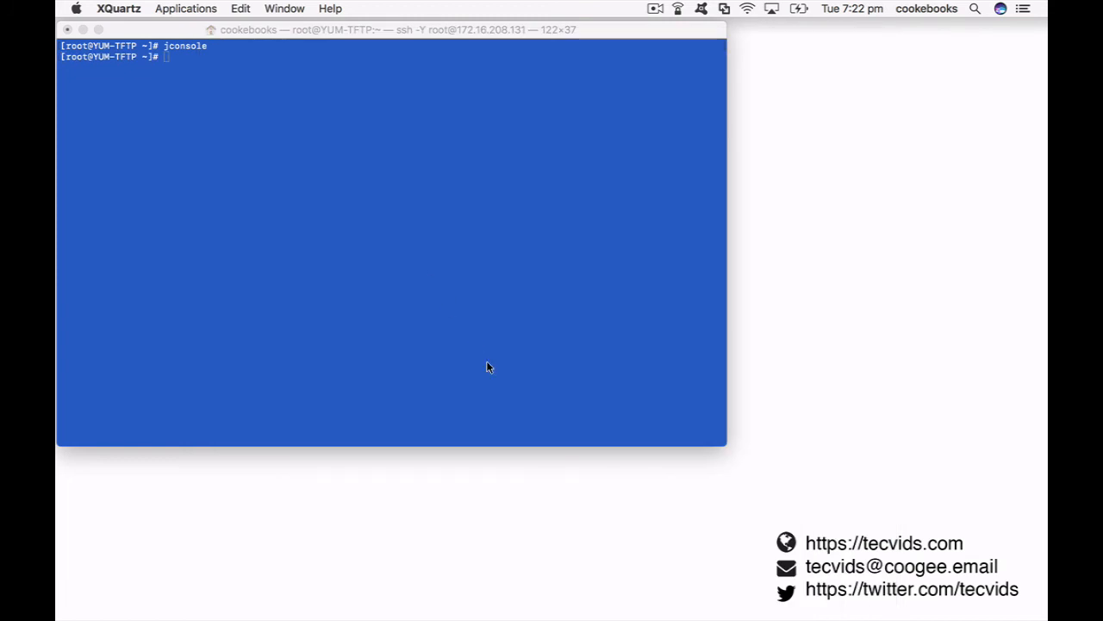